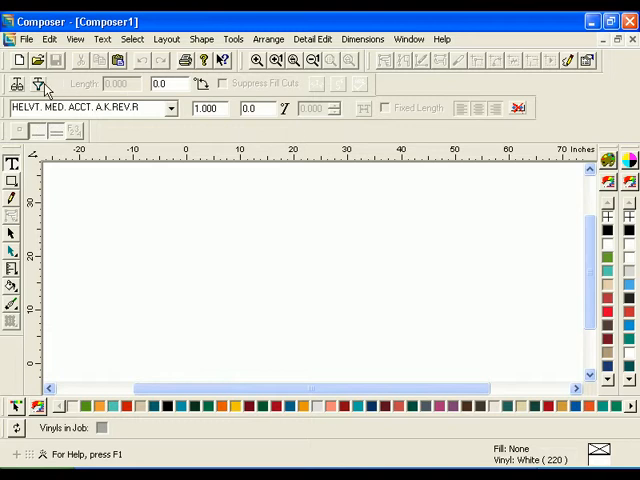
pyautogui.moveTo(40, 107)
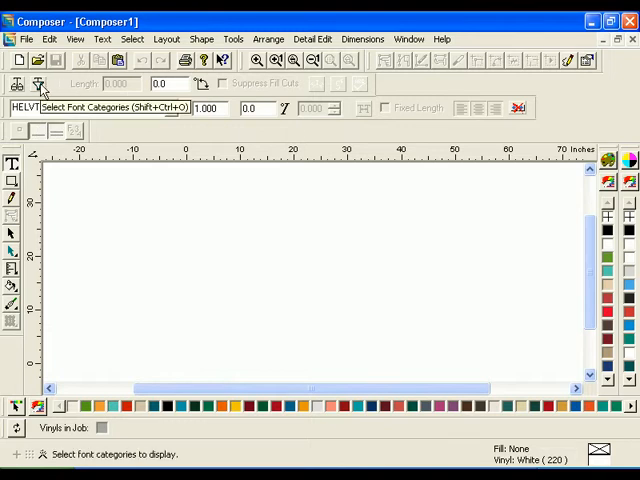
# Step: Filter the font categories to EDGE only and dismiss the 'Font not in list' notice
pyautogui.click(37, 84)
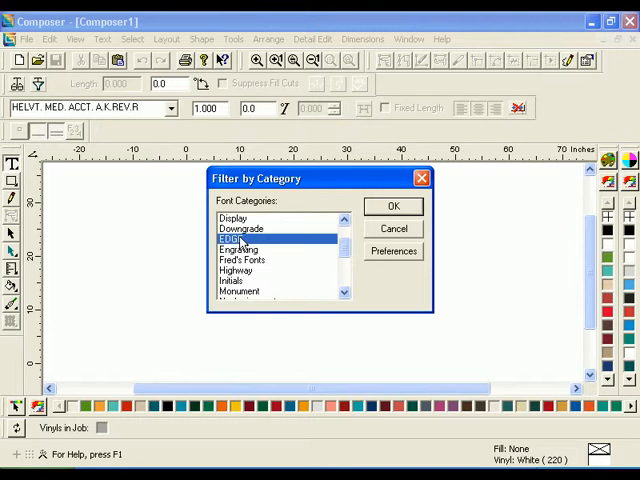
pyautogui.click(393, 206)
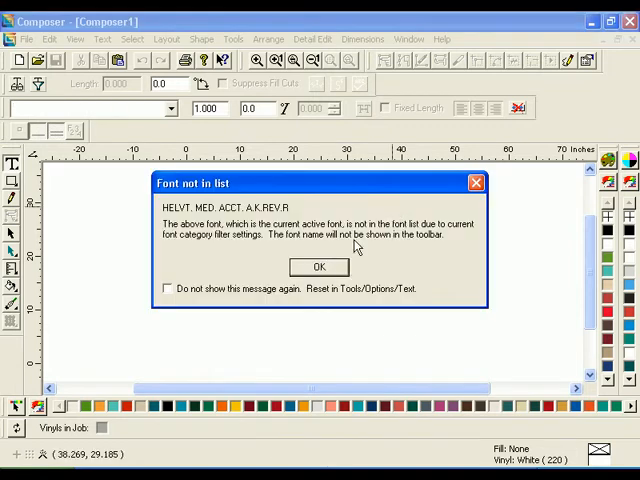
pyautogui.click(318, 266)
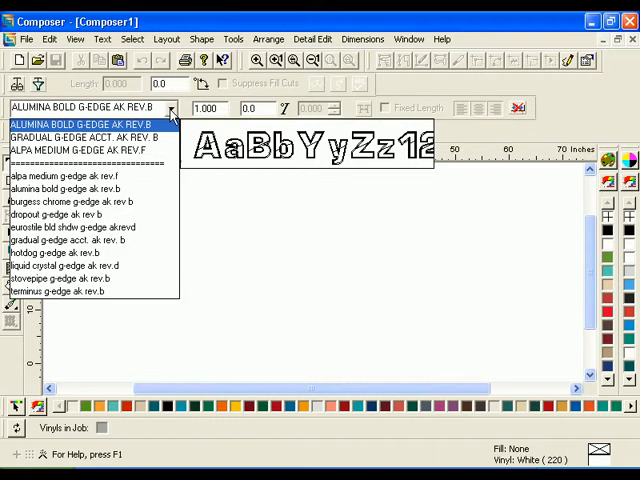
# Step: Choose the Gradual G-Edge Acct. AK Rev. B font from the font dropdown
pyautogui.click(90, 134)
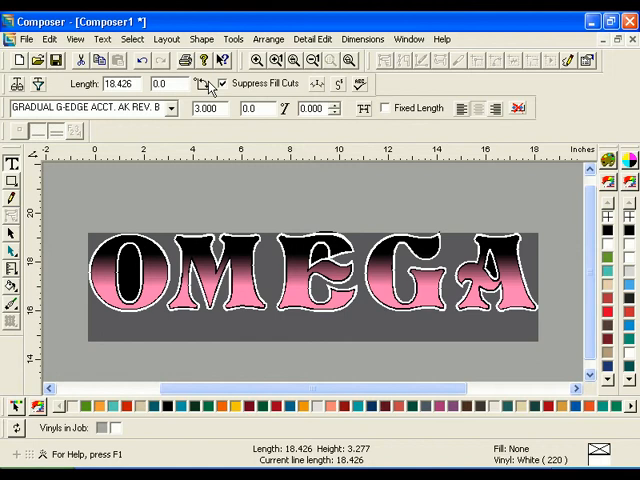
# Step: Select all objects with spot color Green GCS-186
pyautogui.click(131, 38)
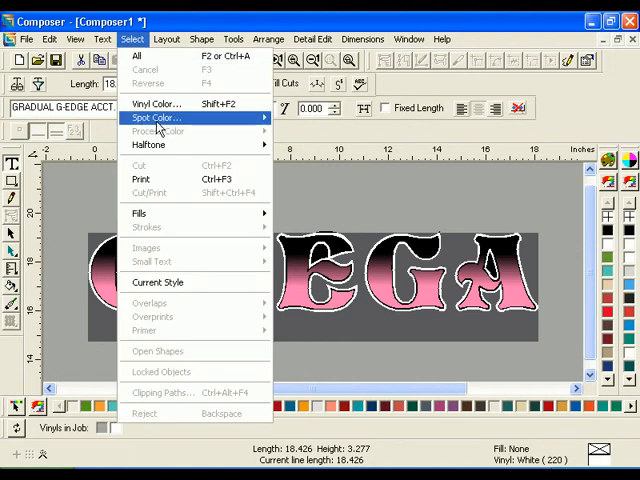
pyautogui.click(152, 117)
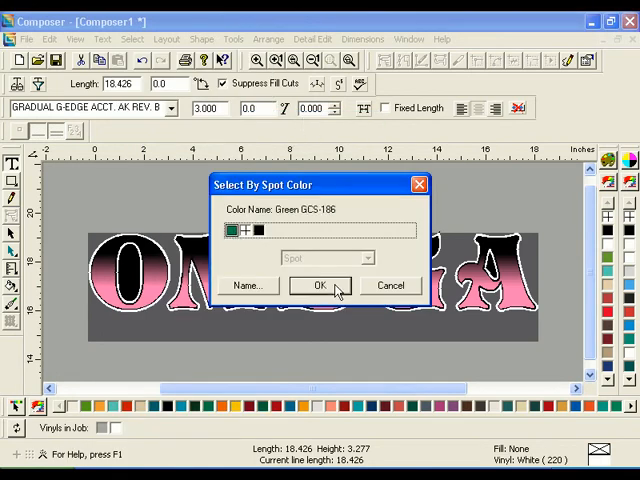
pyautogui.click(319, 285)
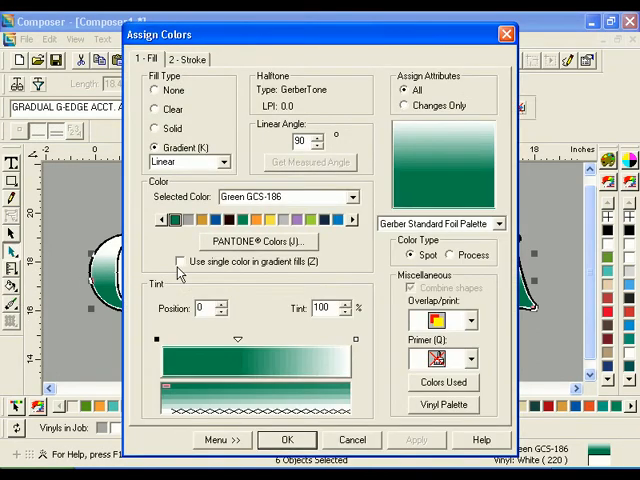
# Step: Assign Light Purple GCS-668 using a single color in gradient fills
pyautogui.click(181, 261)
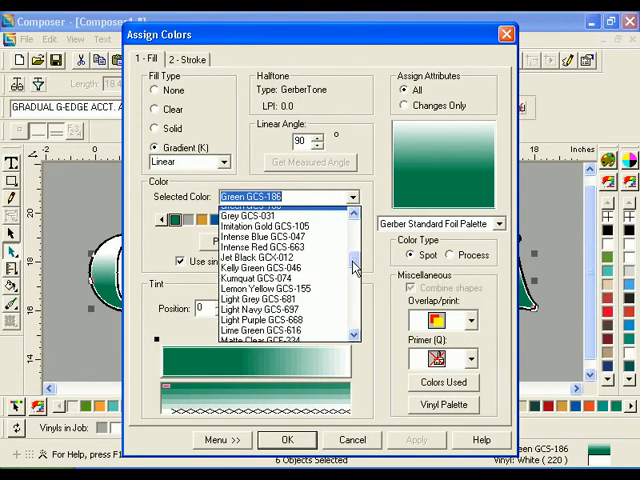
pyautogui.click(265, 322)
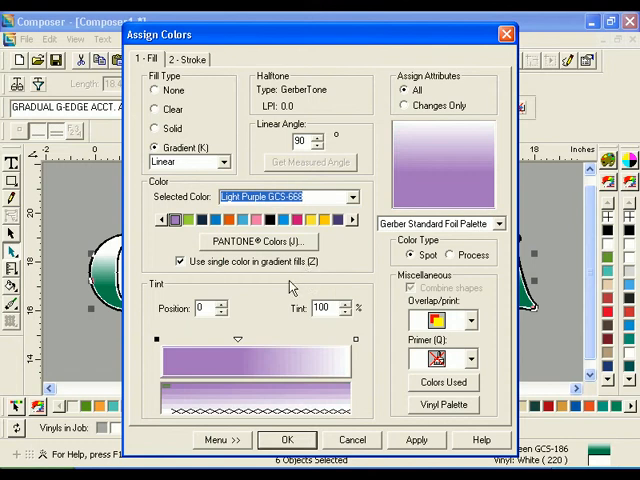
pyautogui.click(287, 440)
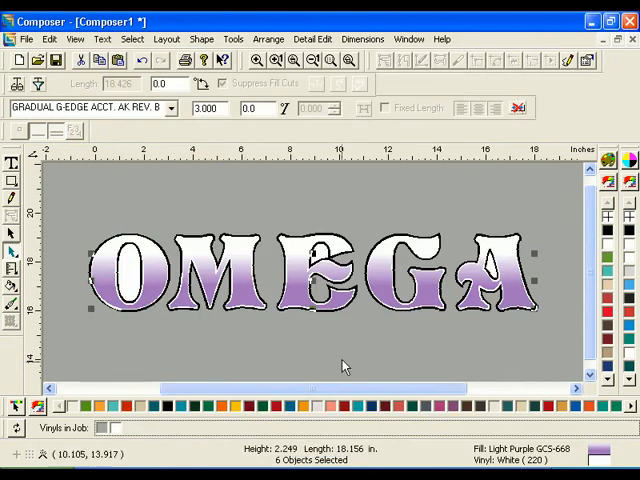